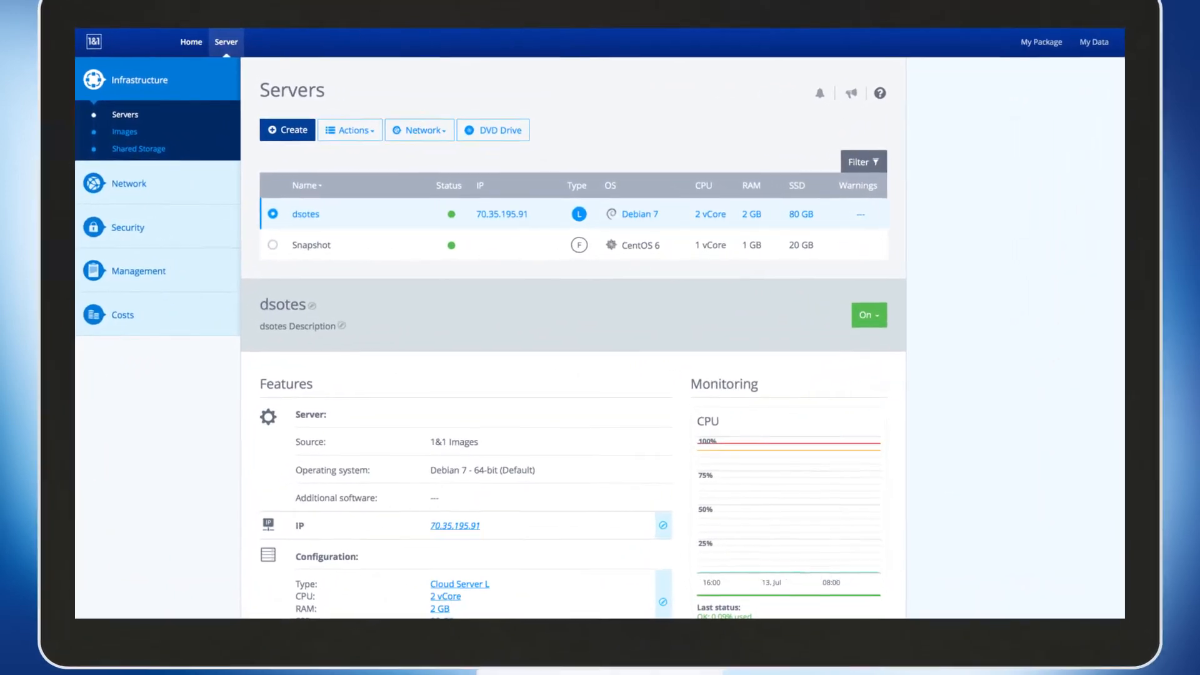
# Step: Start a new server with a customized configuration of 4 vCore, 8 GB RAM and 200 GB SSD ($100.80/month)
pyautogui.click(287, 129)
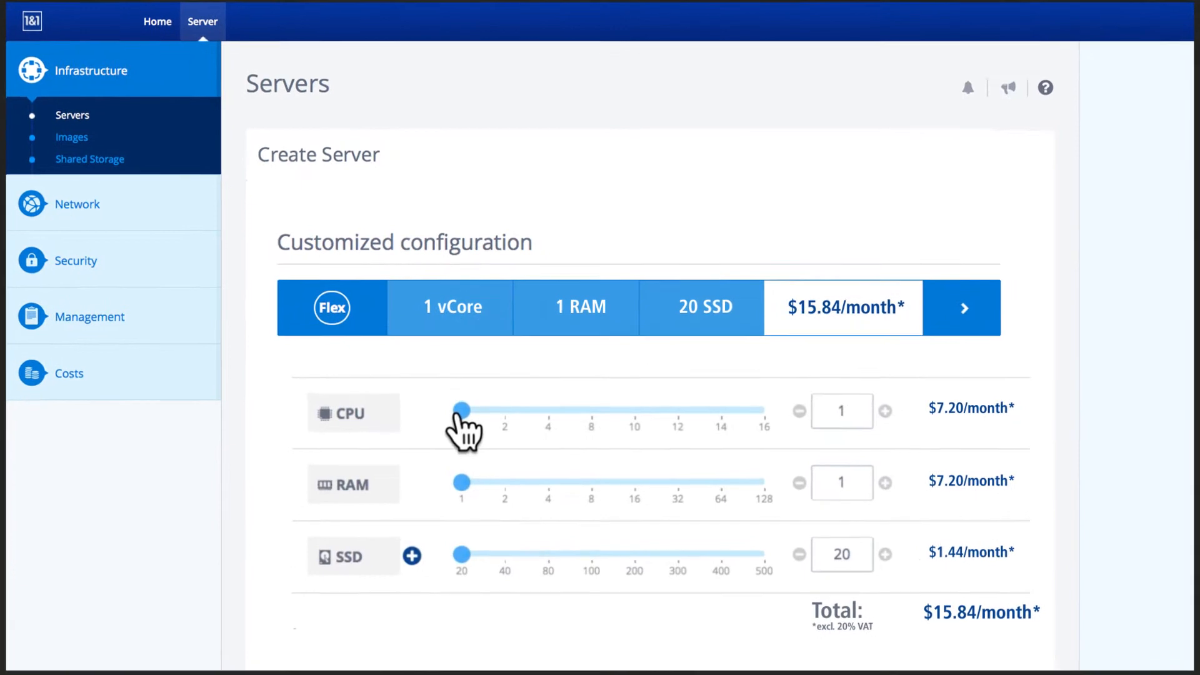
pyautogui.moveTo(459, 409); pyautogui.dragTo(547, 412)
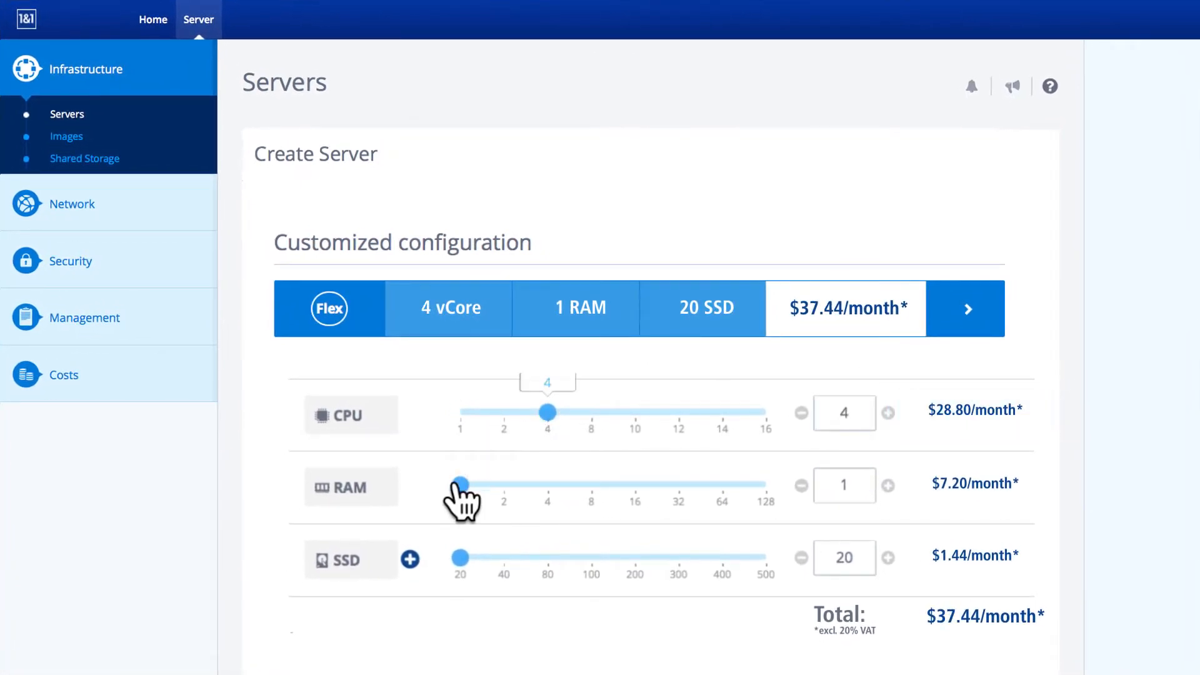
pyautogui.moveTo(460, 485); pyautogui.dragTo(590, 485)
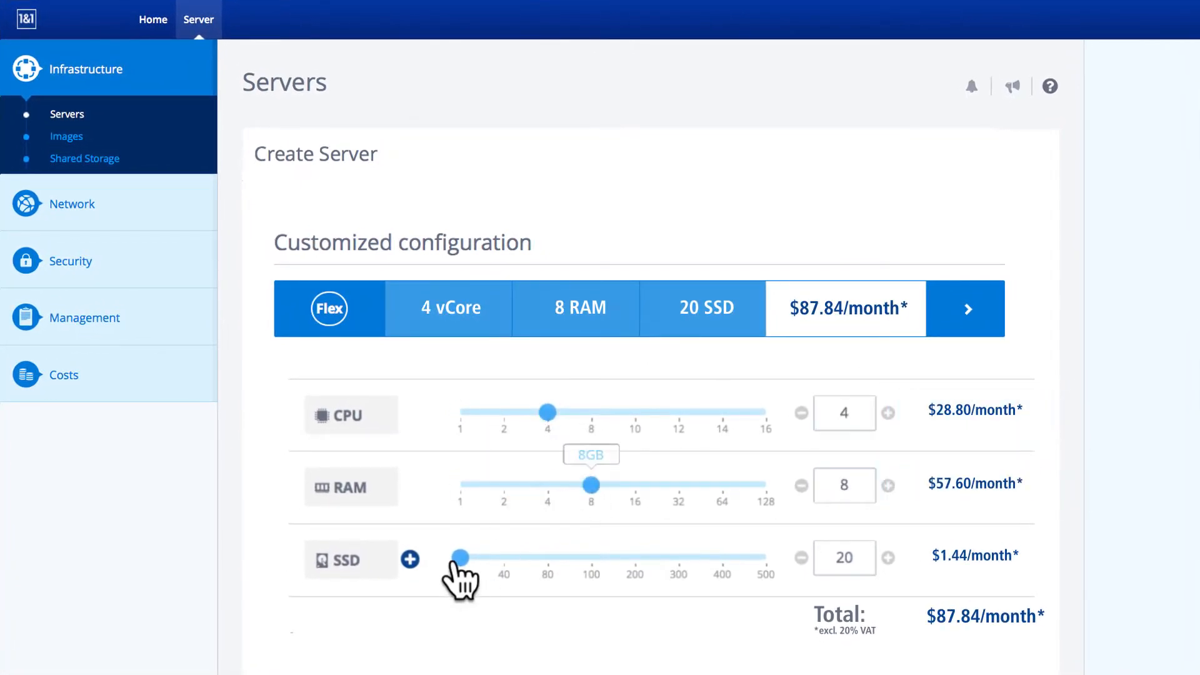
pyautogui.moveTo(458, 557); pyautogui.dragTo(635, 557)
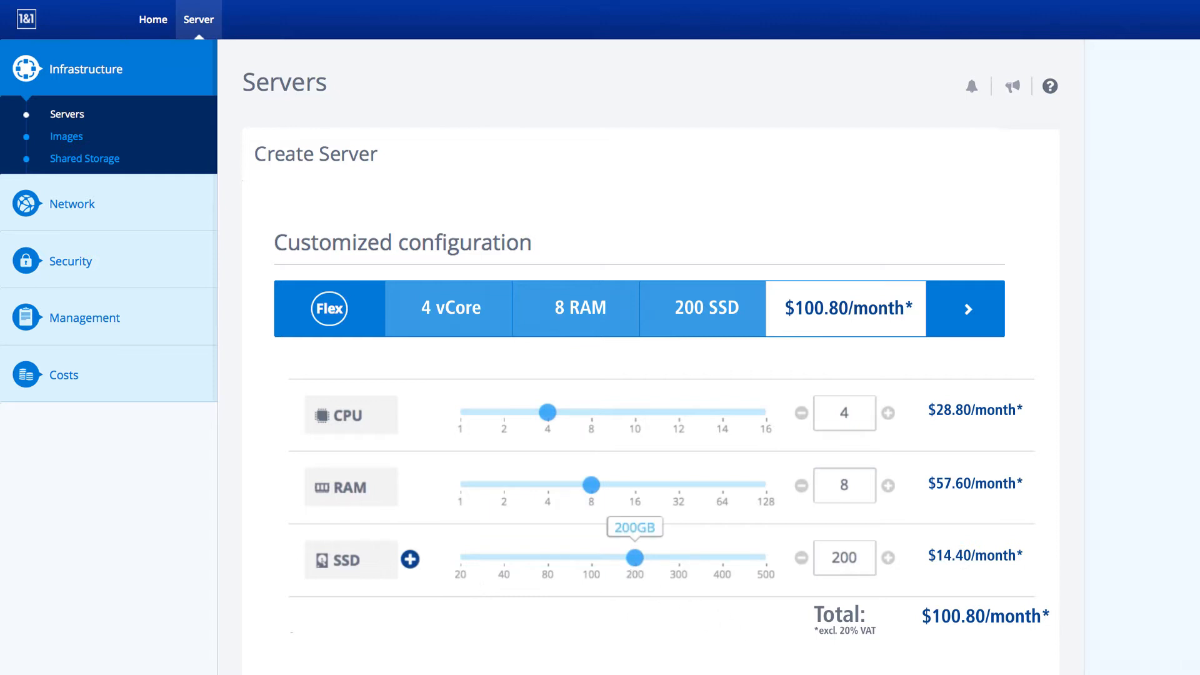